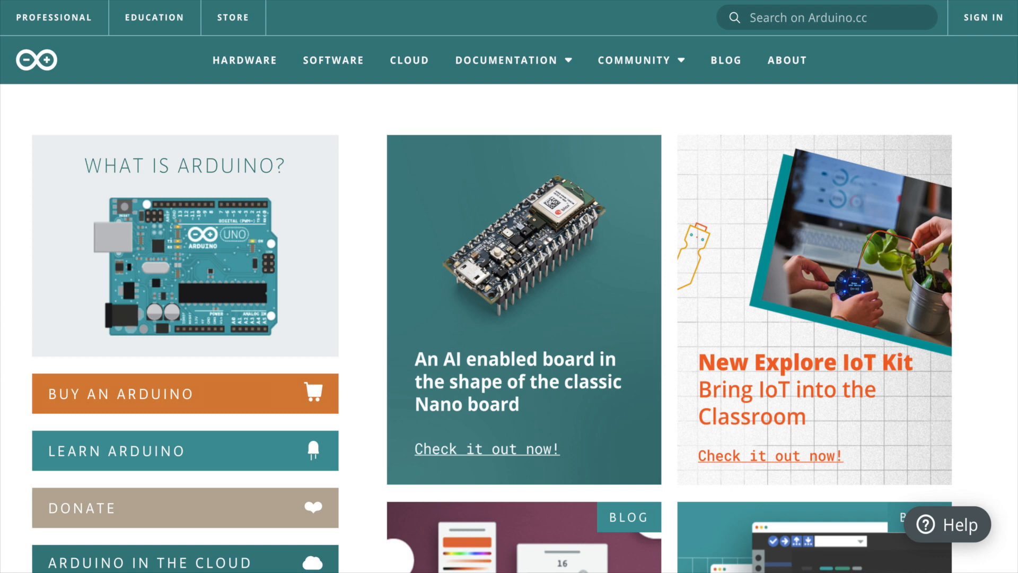
pyautogui.click(154, 18)
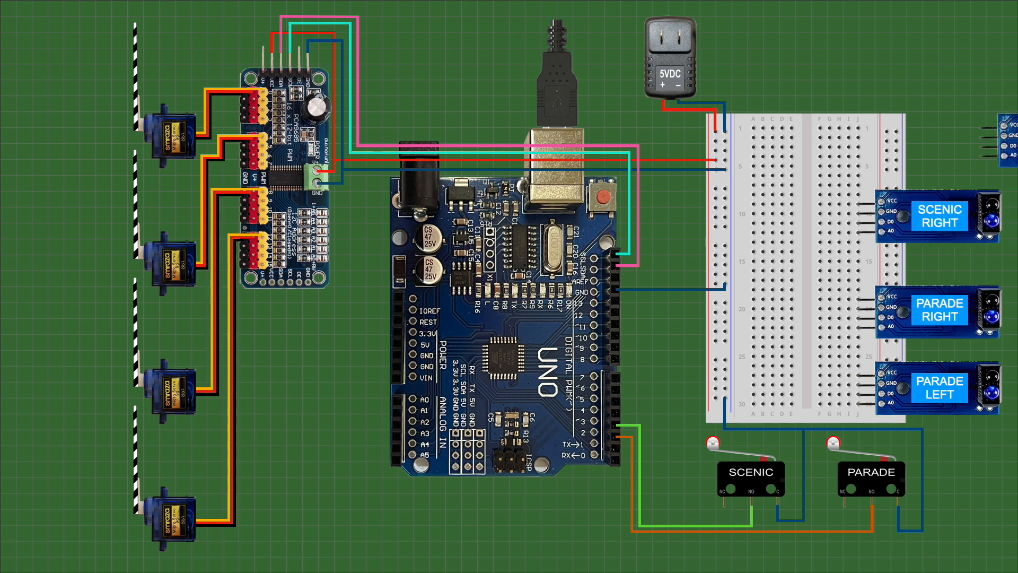
pyautogui.scroll(3)
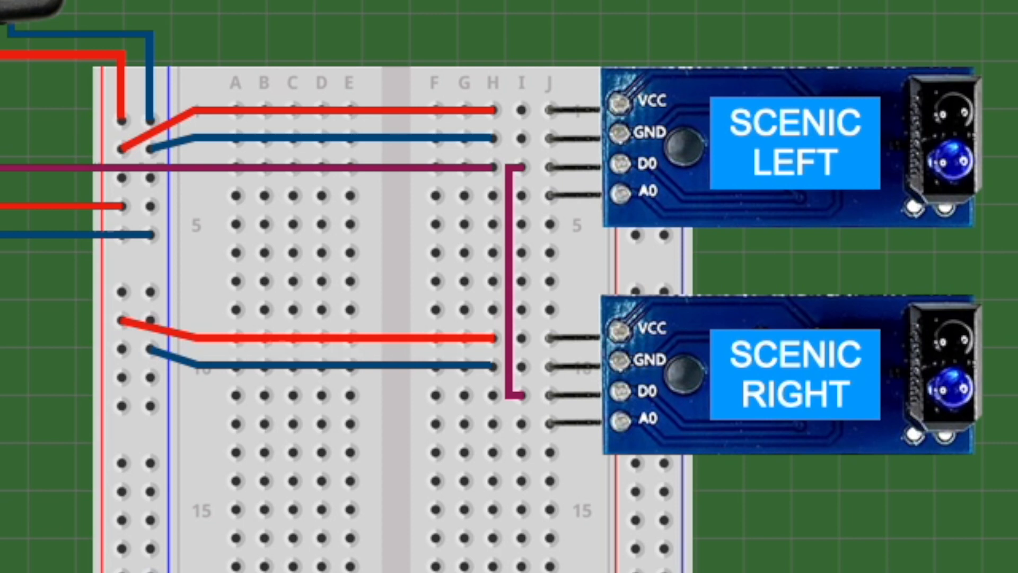
pyautogui.scroll(-3)
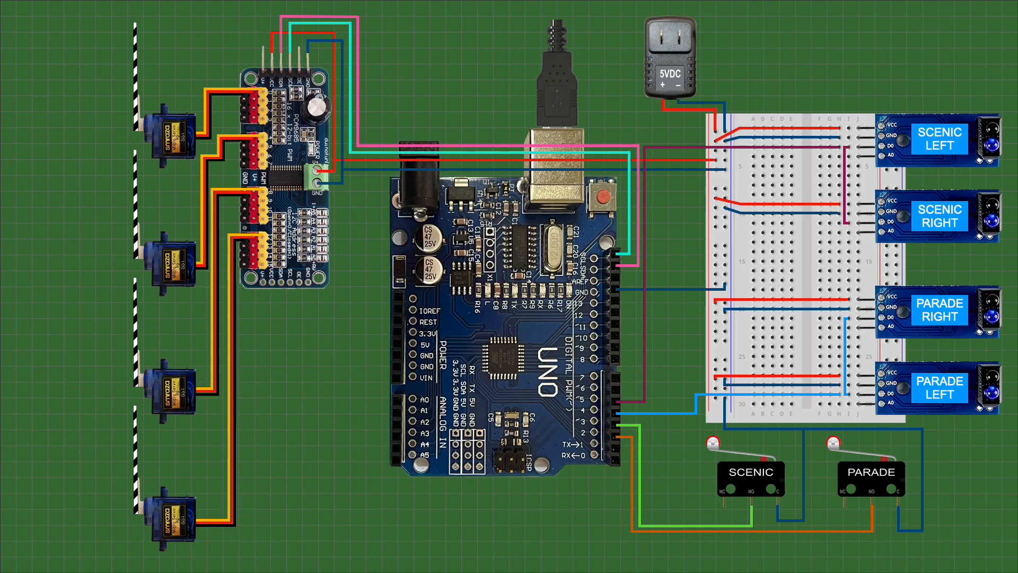